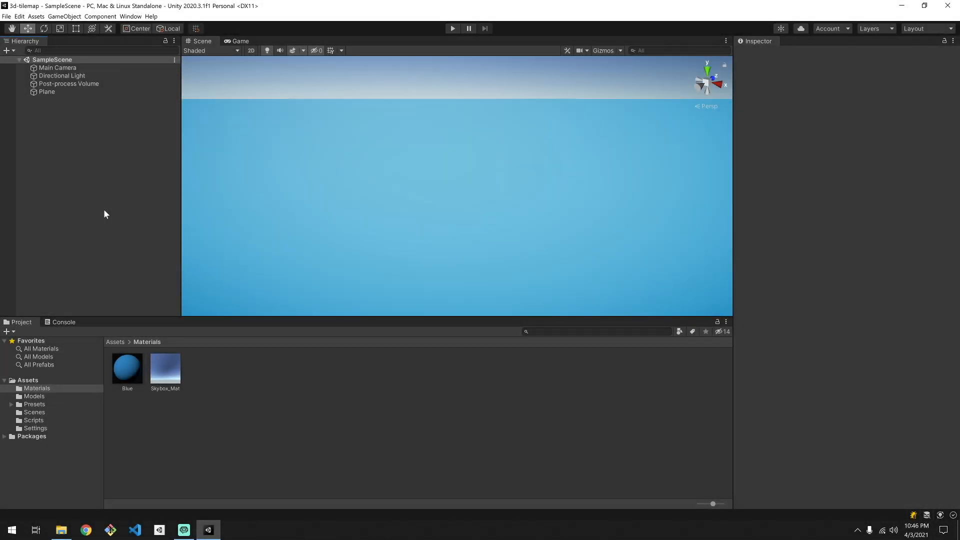
pyautogui.moveTo(100, 211)
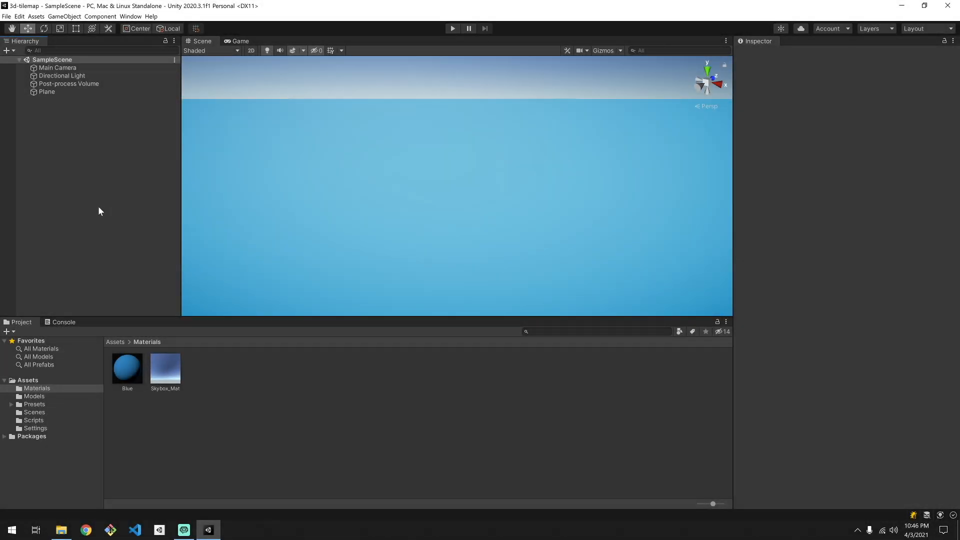
# Step: Select the Plane and show the Models folder with block, bridge, flag, flowers, rocks, treePine
pyautogui.click(46, 91)
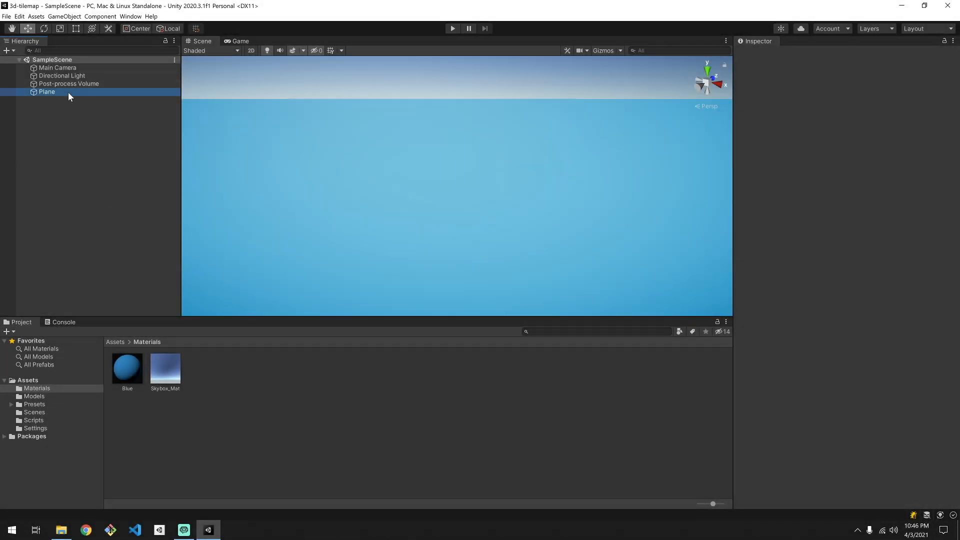
pyautogui.click(46, 91)
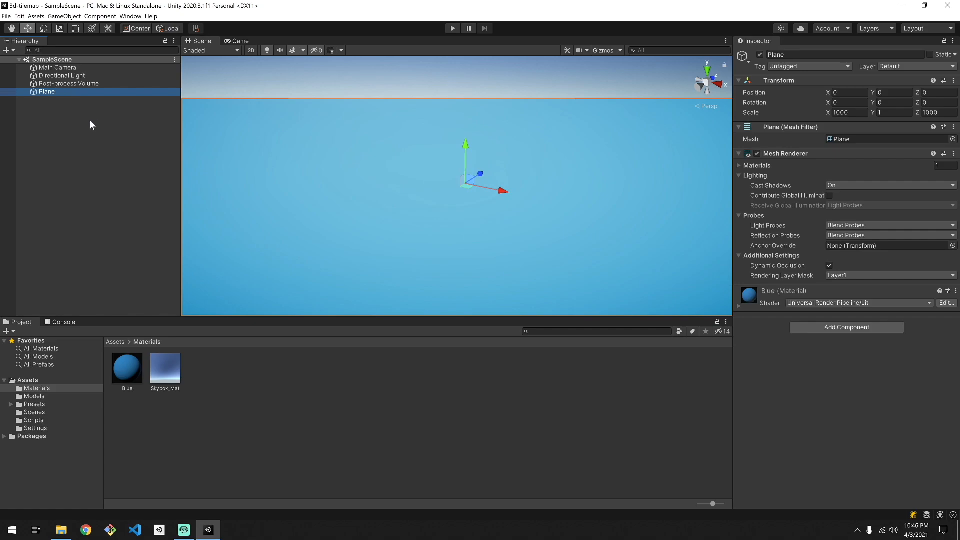
pyautogui.moveTo(37, 398)
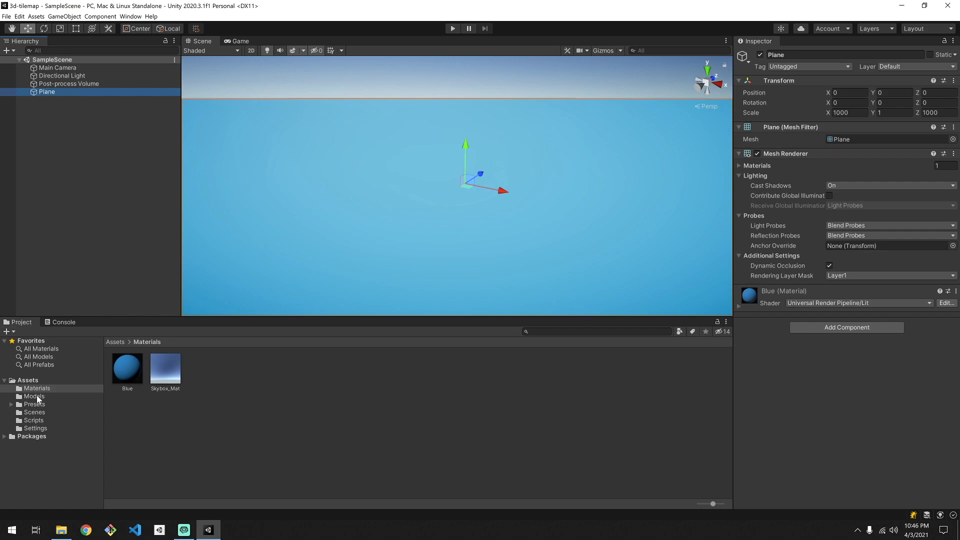
pyautogui.click(34, 395)
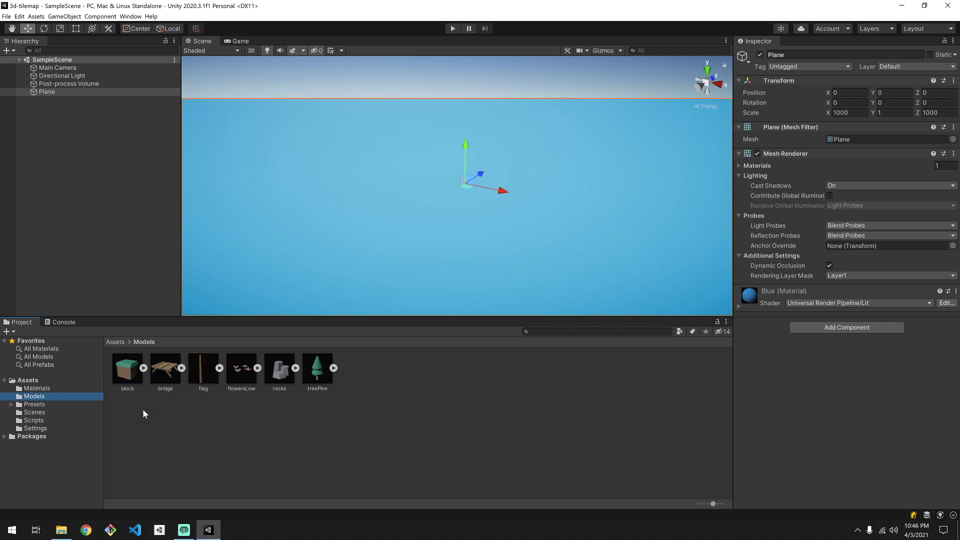
pyautogui.moveTo(141, 414)
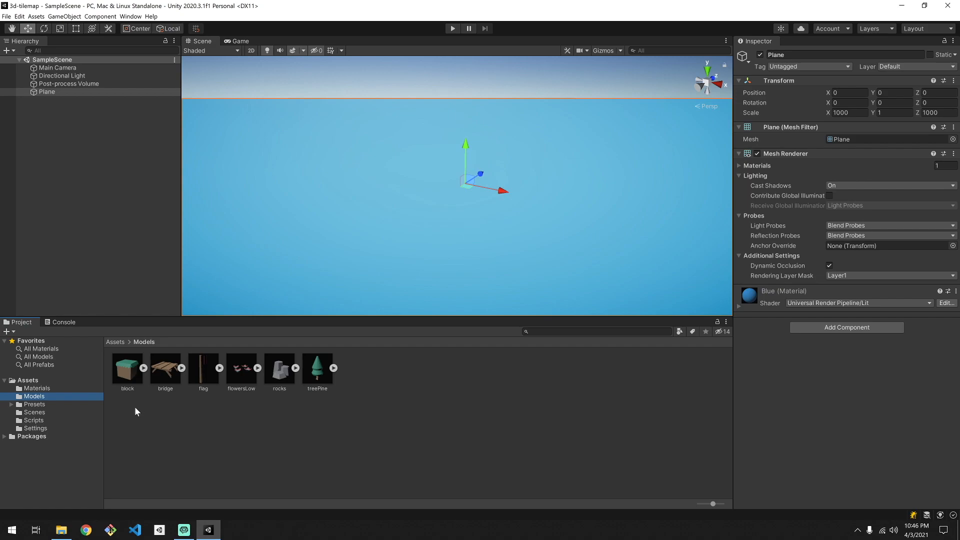
pyautogui.moveTo(168, 24)
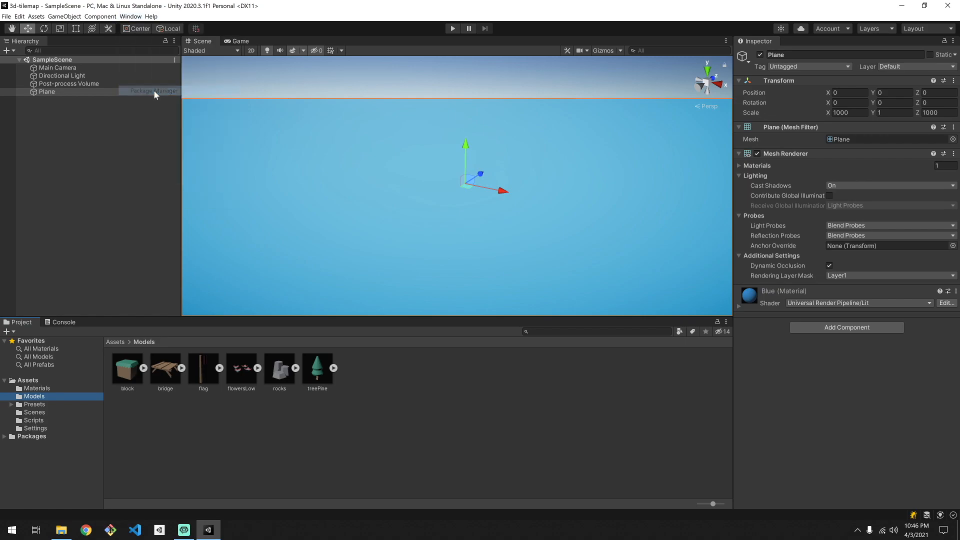
# Step: Enable Preview Packages in the Package Manager's Advanced Project Settings
pyautogui.click(130, 16)
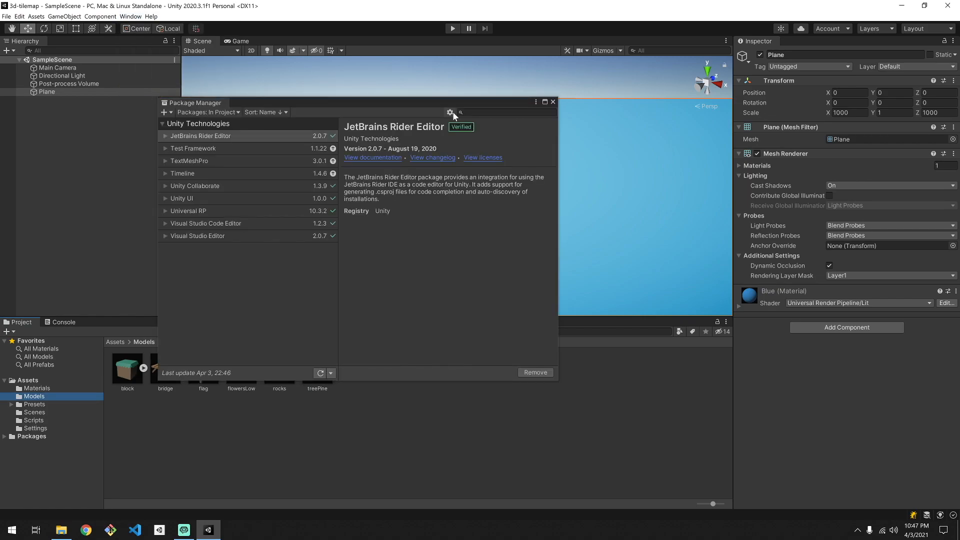
pyautogui.click(450, 112)
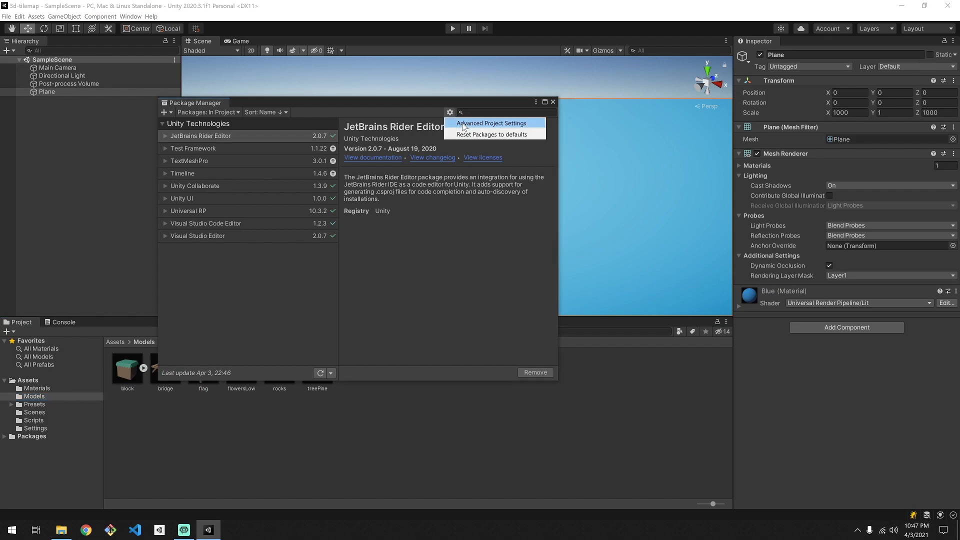
pyautogui.click(491, 123)
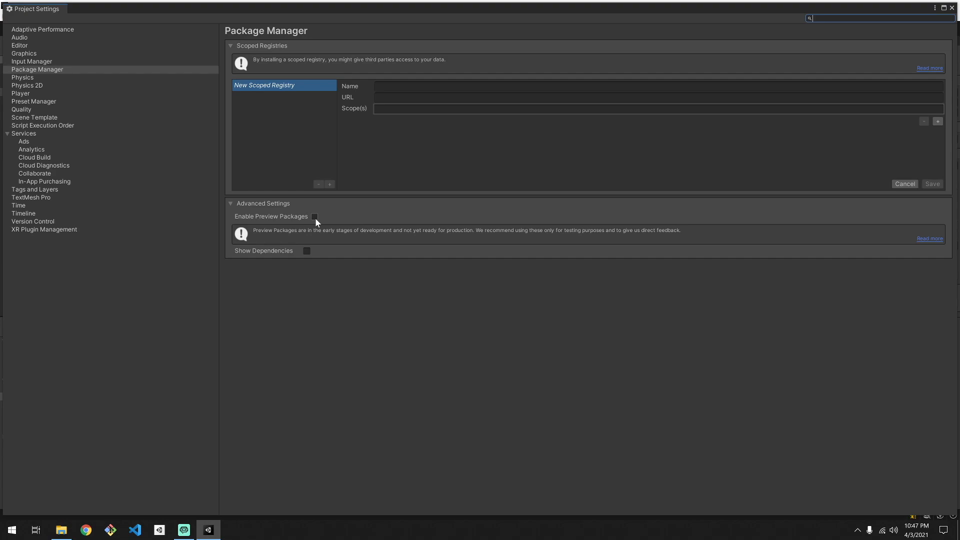
pyautogui.click(314, 216)
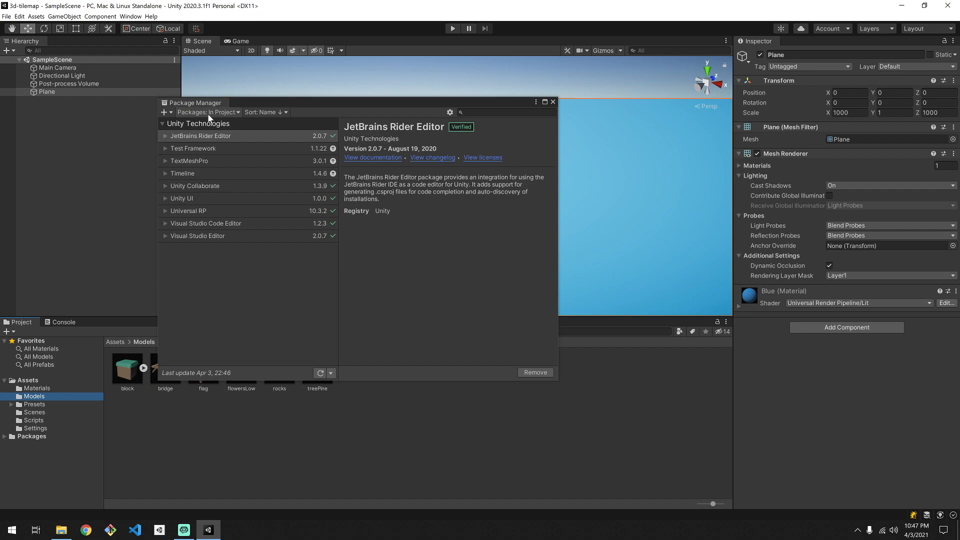
# Step: Install 2D Tilemap Extras and 2D Tilemap Editor from the Unity Registry, then close the Package Manager
pyautogui.click(208, 112)
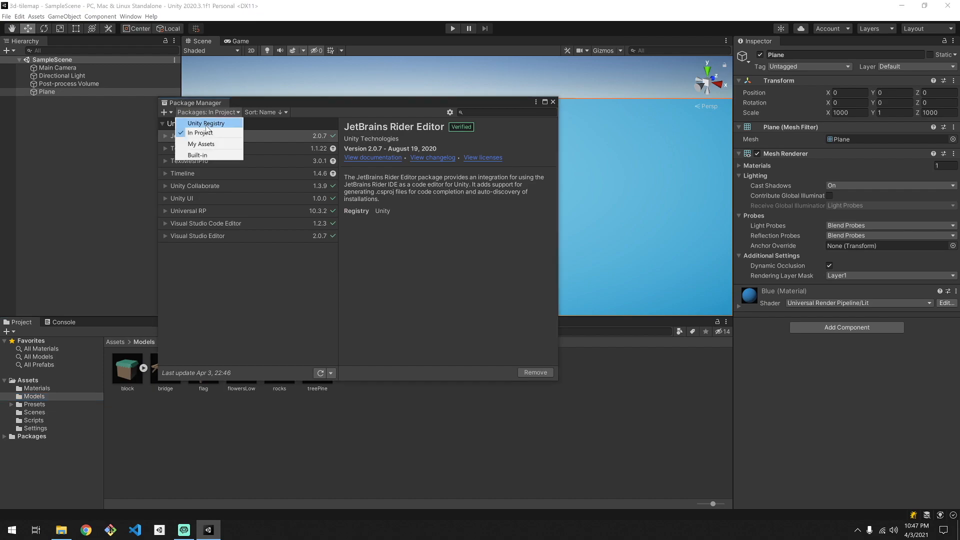
pyautogui.click(206, 123)
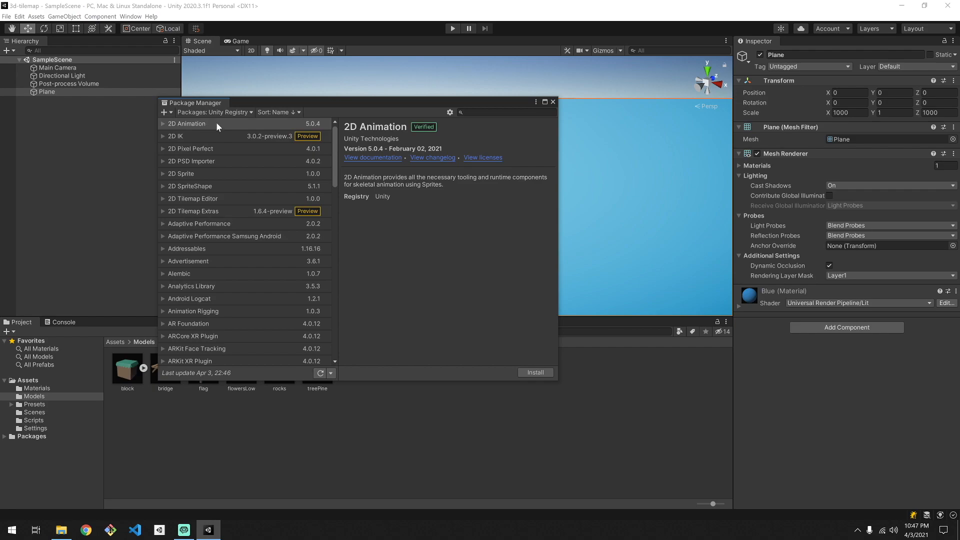
pyautogui.moveTo(354, 111)
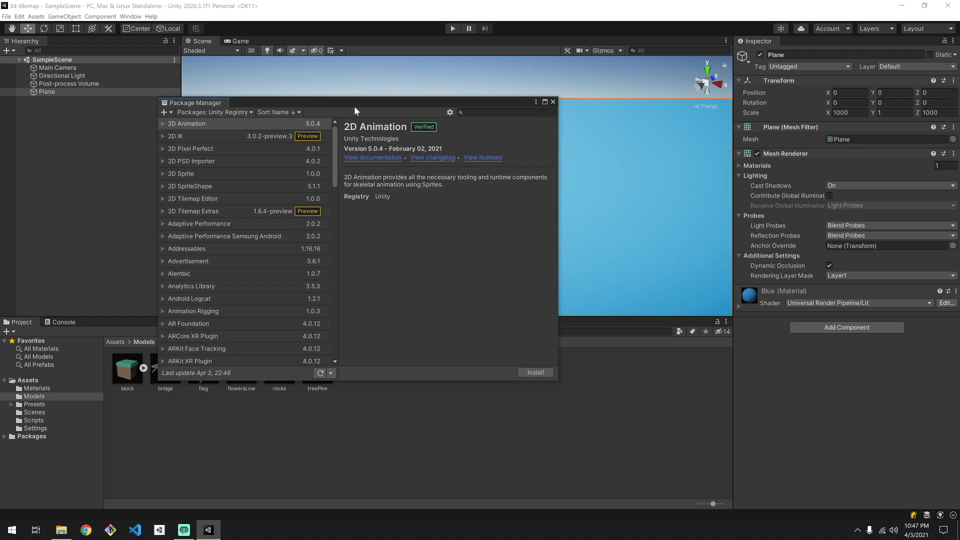
pyautogui.moveTo(387, 109)
pyautogui.write('tile')
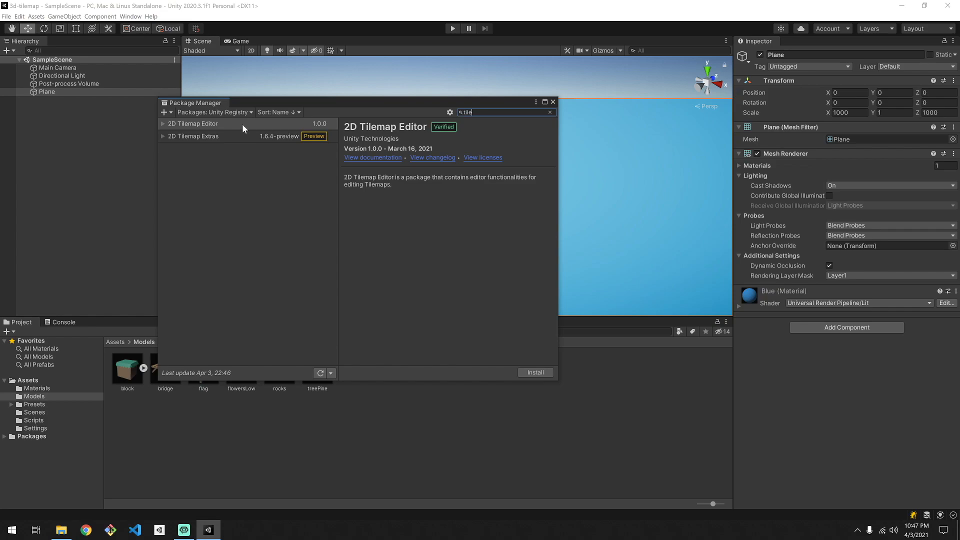
pyautogui.moveTo(240, 142)
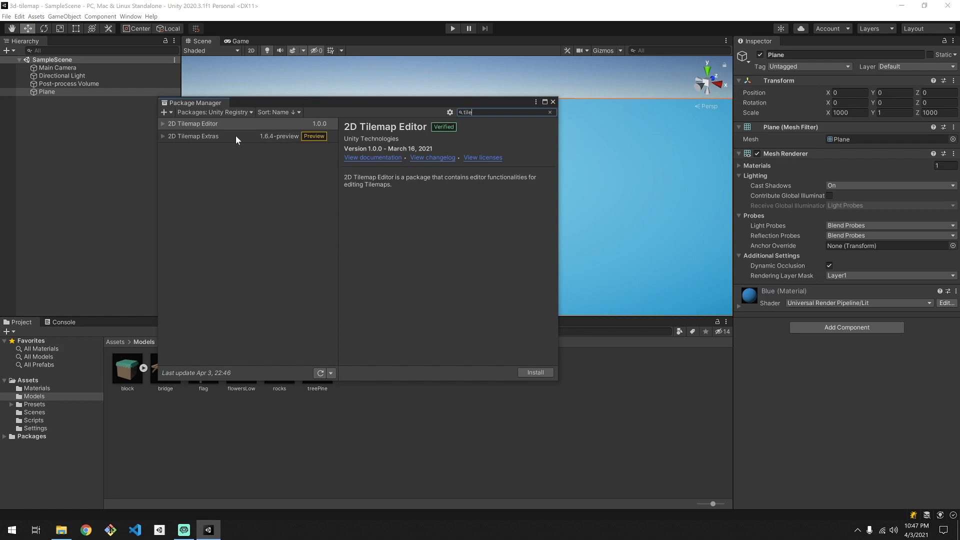
pyautogui.moveTo(236, 140)
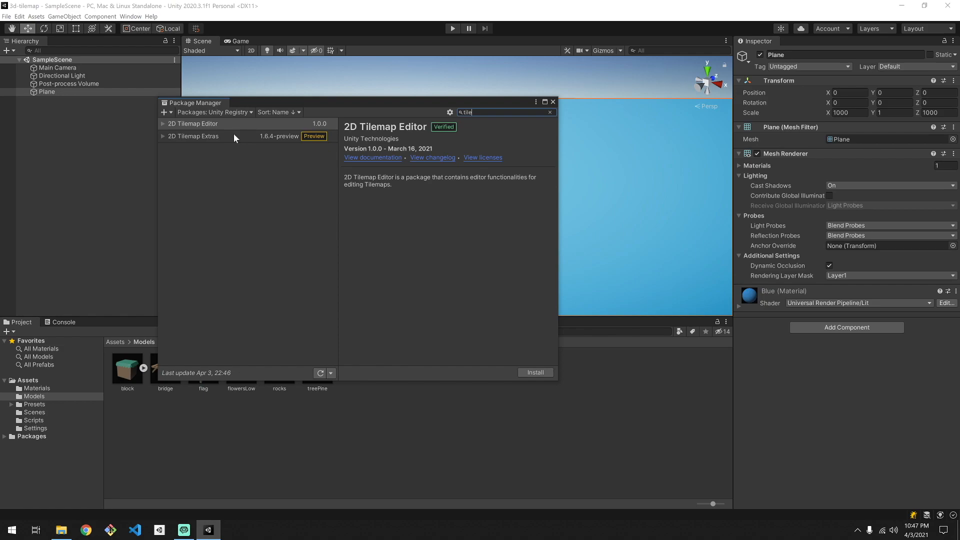
pyautogui.click(534, 372)
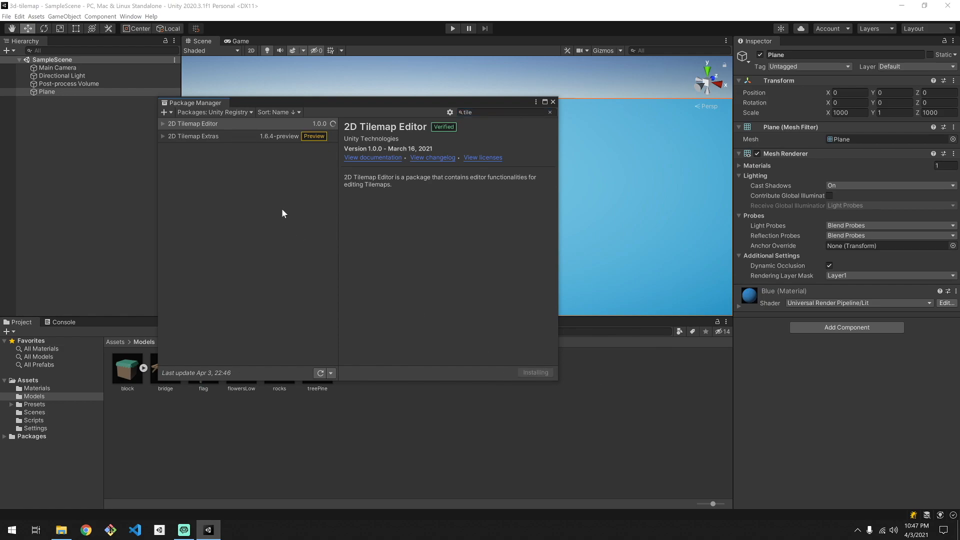
pyautogui.click(193, 136)
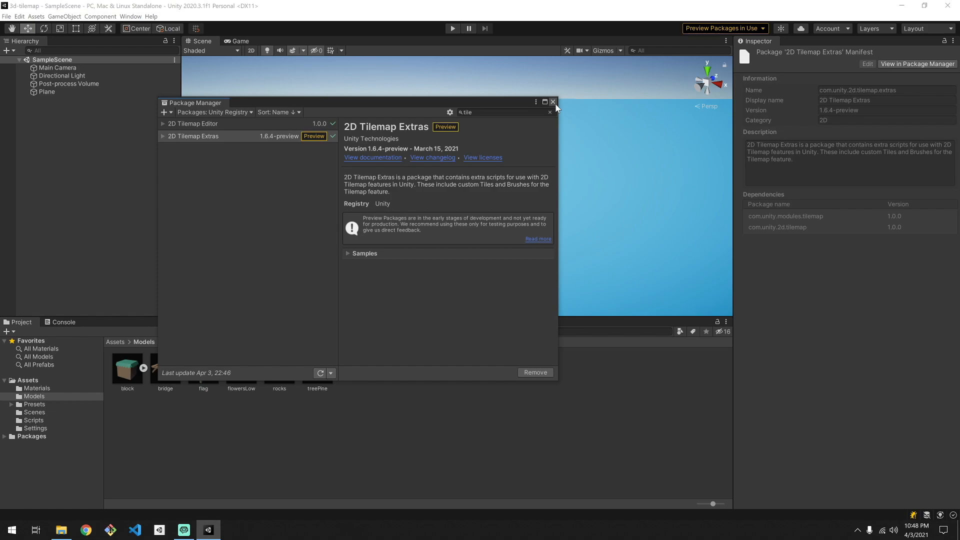
pyautogui.click(552, 101)
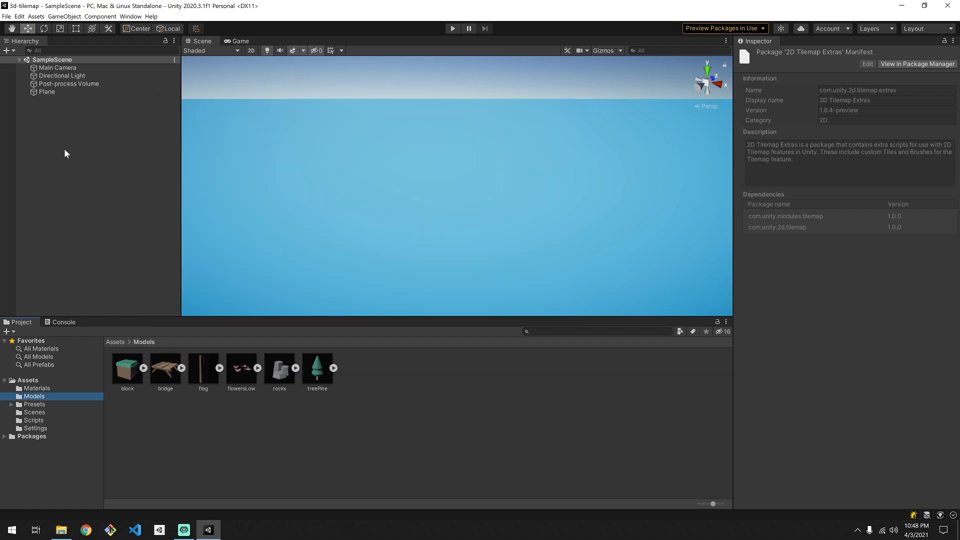
# Step: Create a 2D Object > Tilemap > Rectangular from the Hierarchy context menu
pyautogui.rightClick(66, 154)
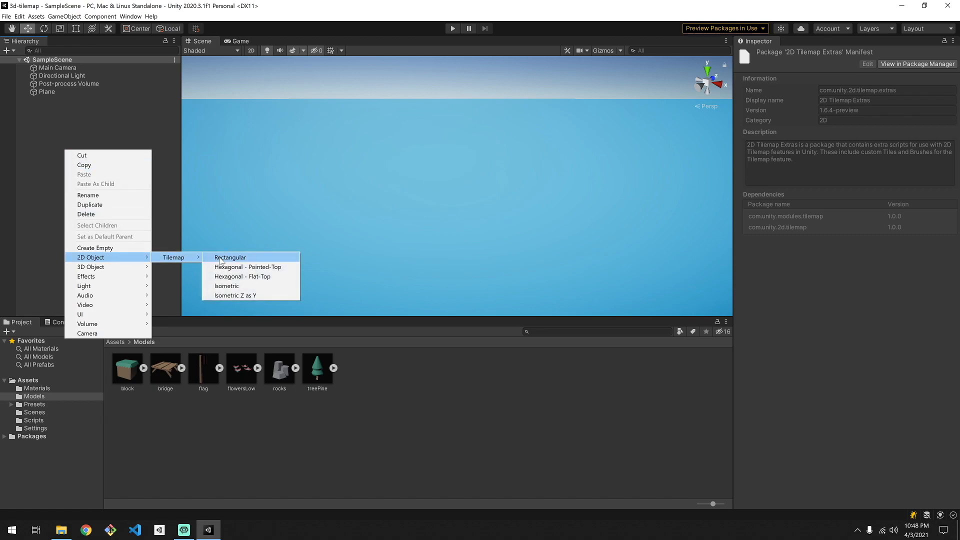
pyautogui.click(229, 257)
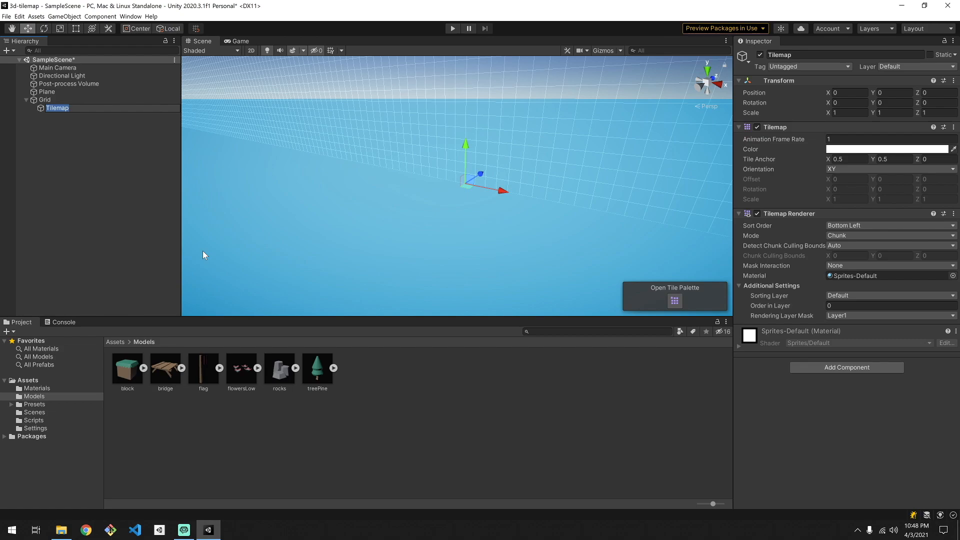
# Step: Set the Grid's Cell Swizzle to XZY and open the Tile Palette
pyautogui.click(45, 99)
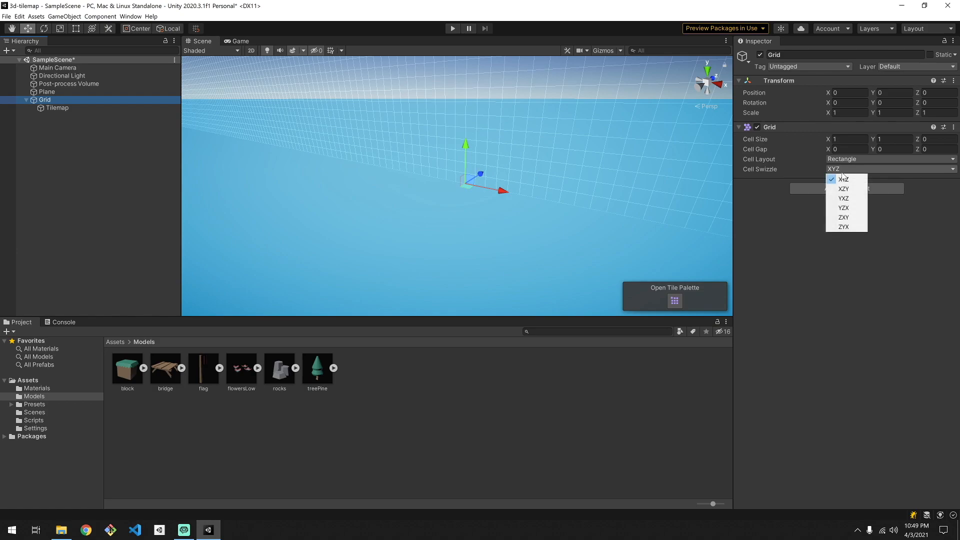
pyautogui.moveTo(846, 189)
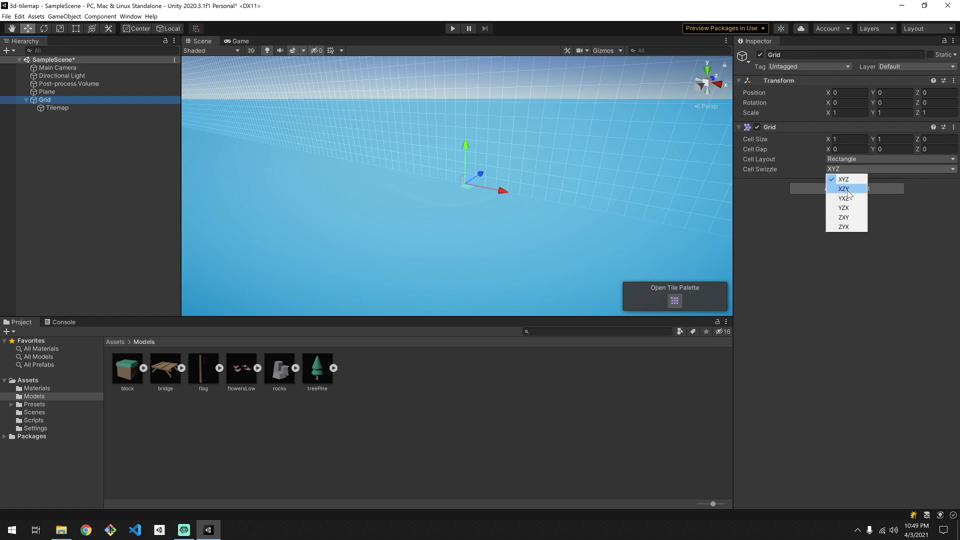
pyautogui.click(845, 188)
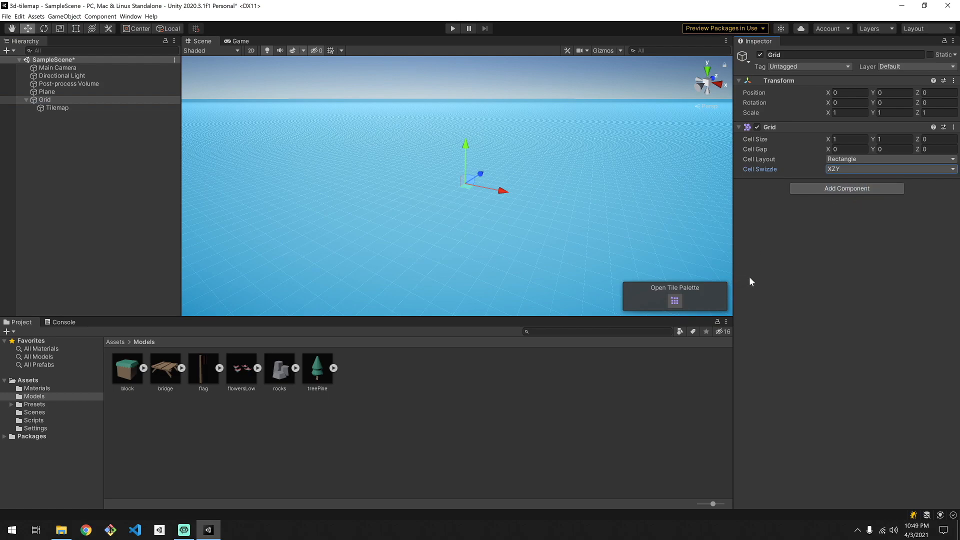
pyautogui.click(44, 100)
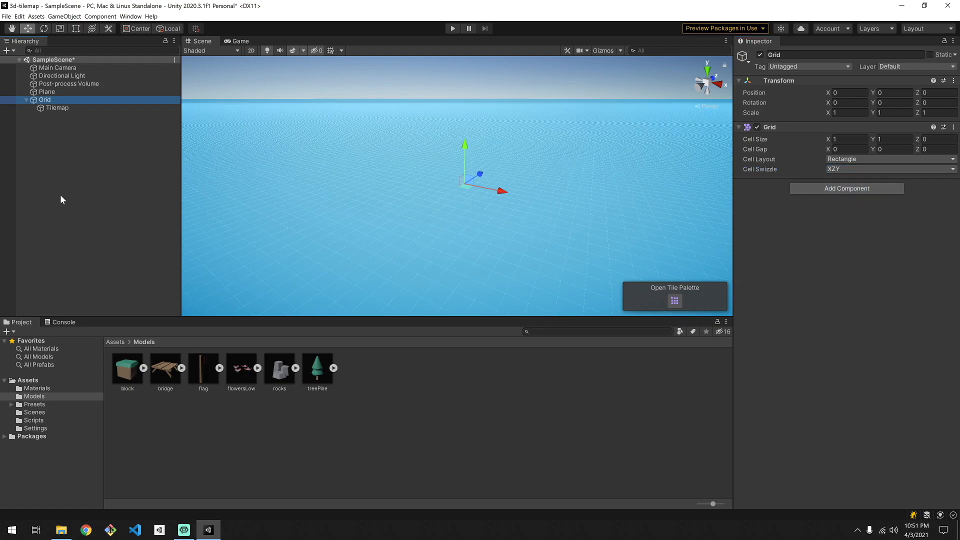
pyautogui.click(674, 300)
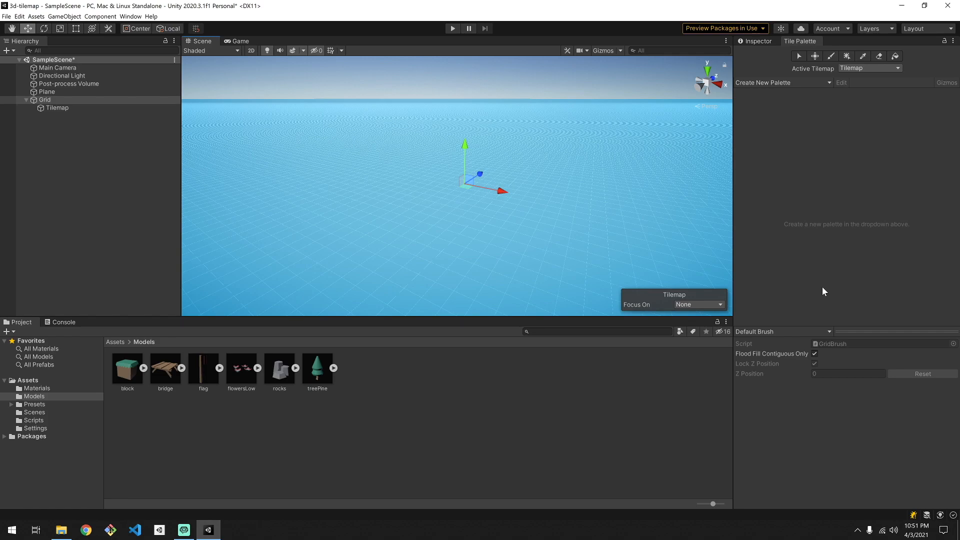
pyautogui.moveTo(807, 335)
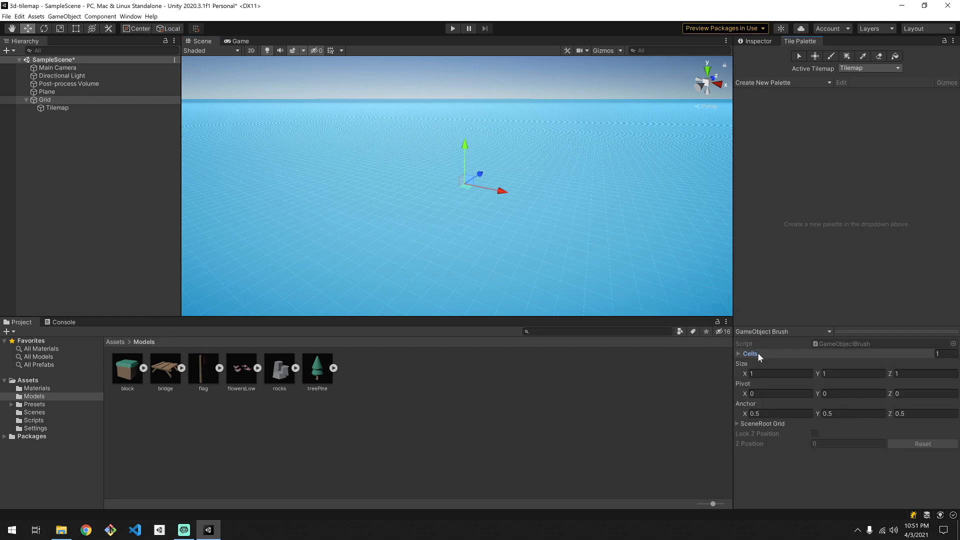
# Step: Expand the GameObject brush's Cells > Element 0 for the block model and switch to top view
pyautogui.click(739, 353)
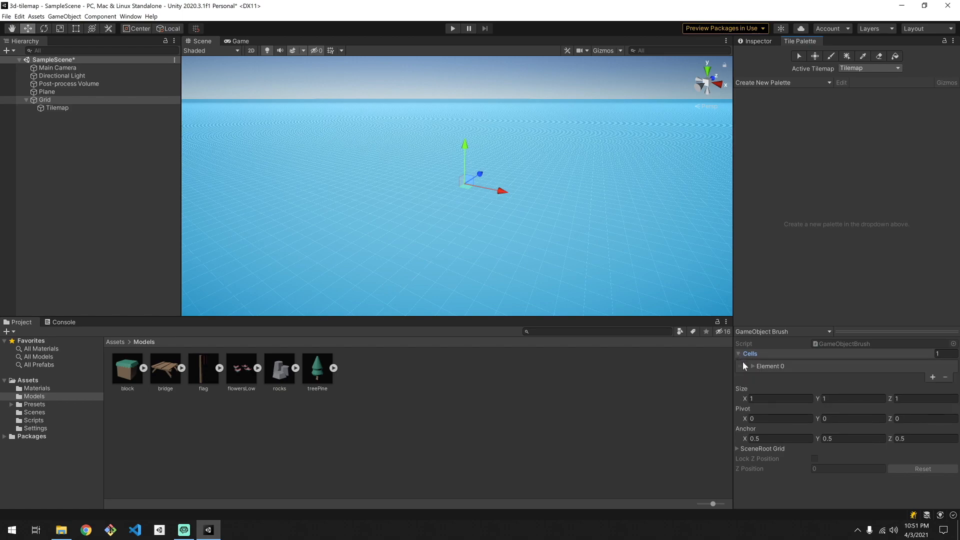
pyautogui.click(746, 365)
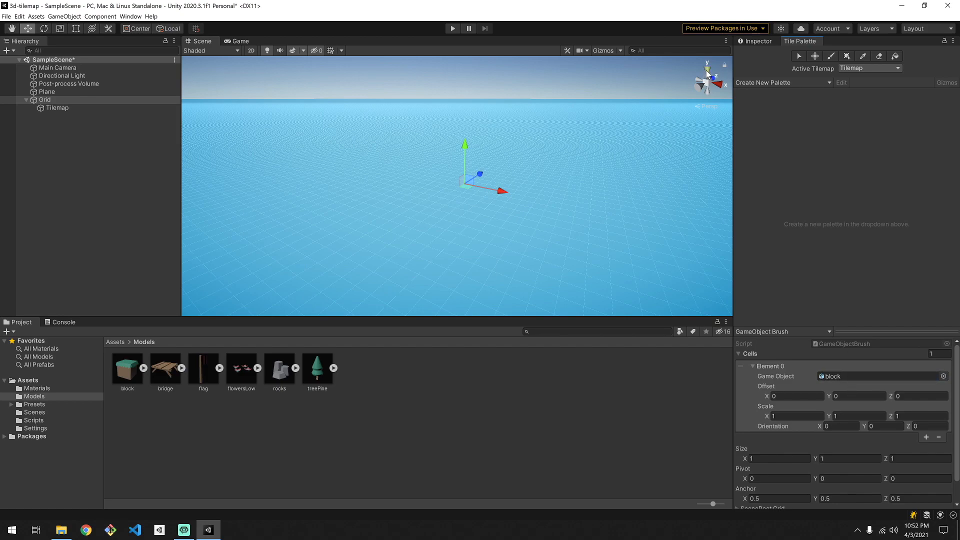
pyautogui.click(707, 69)
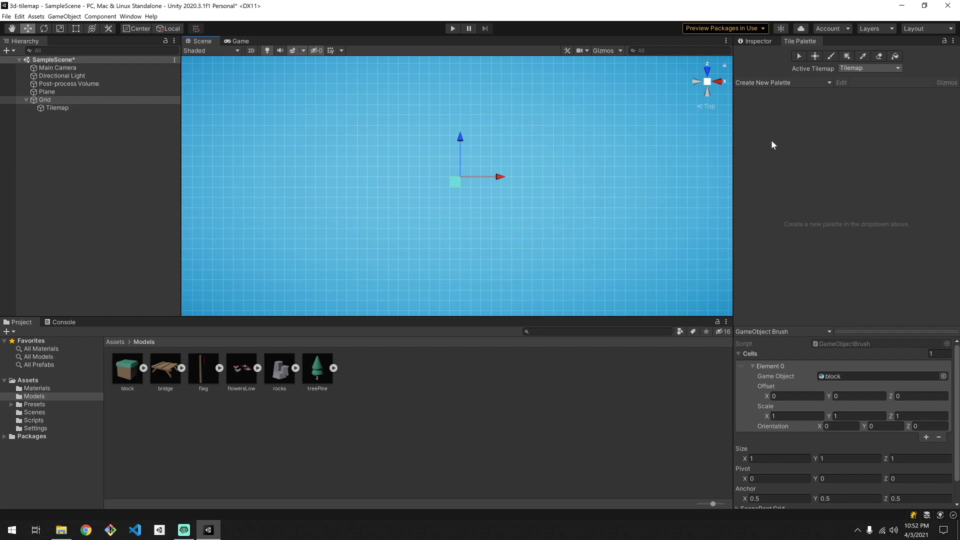
# Step: Select the Paint tool and paint block tiles into an irregular island shape
pyautogui.click(831, 56)
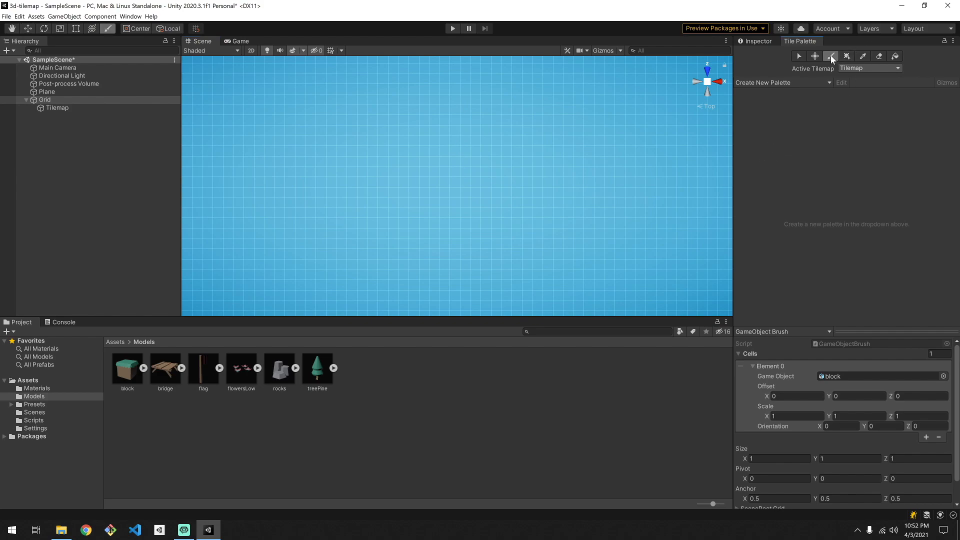
pyautogui.click(392, 154)
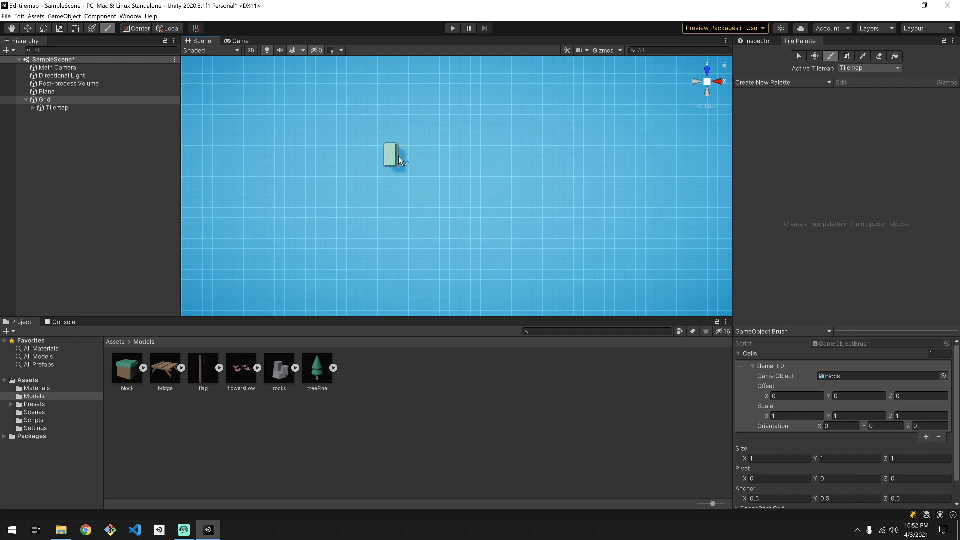
pyautogui.click(407, 165)
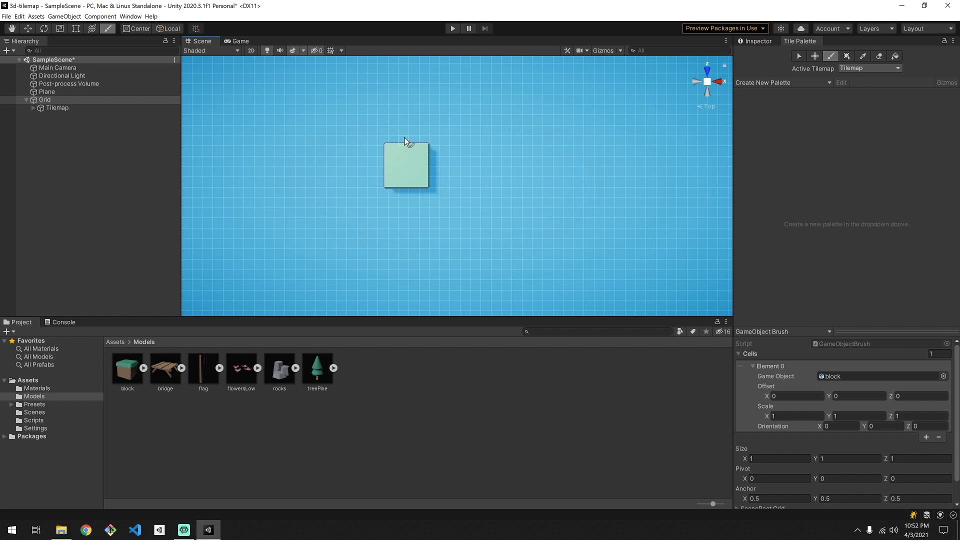
pyautogui.click(406, 150)
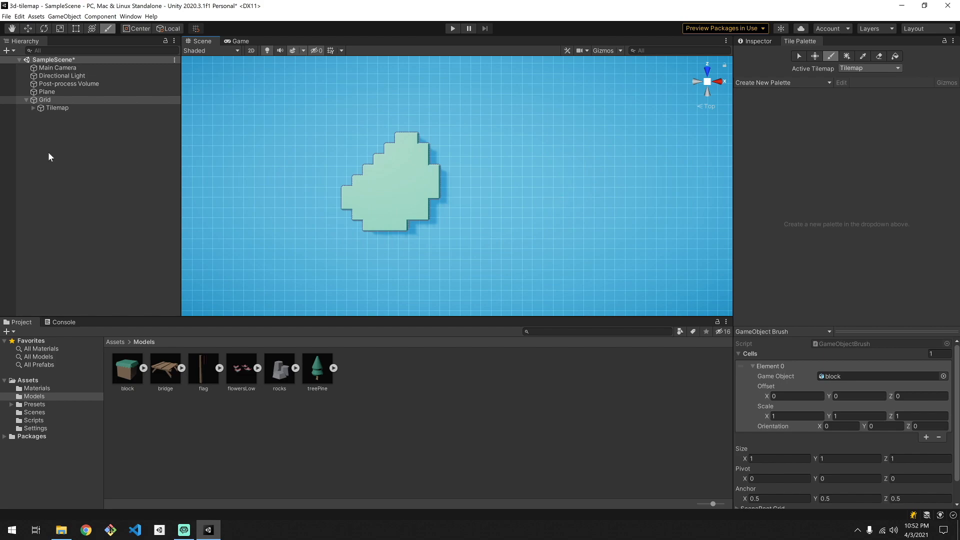
pyautogui.moveTo(49, 139)
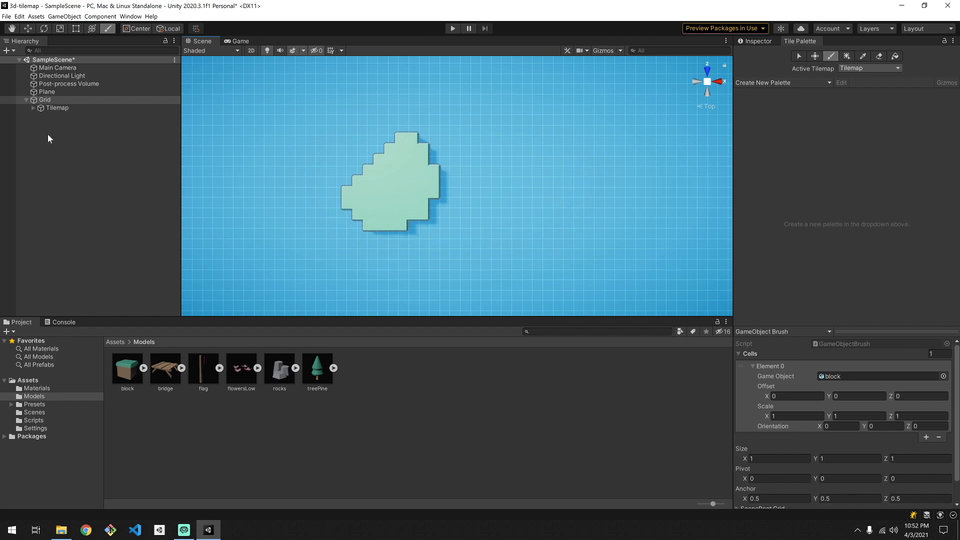
pyautogui.moveTo(67, 104)
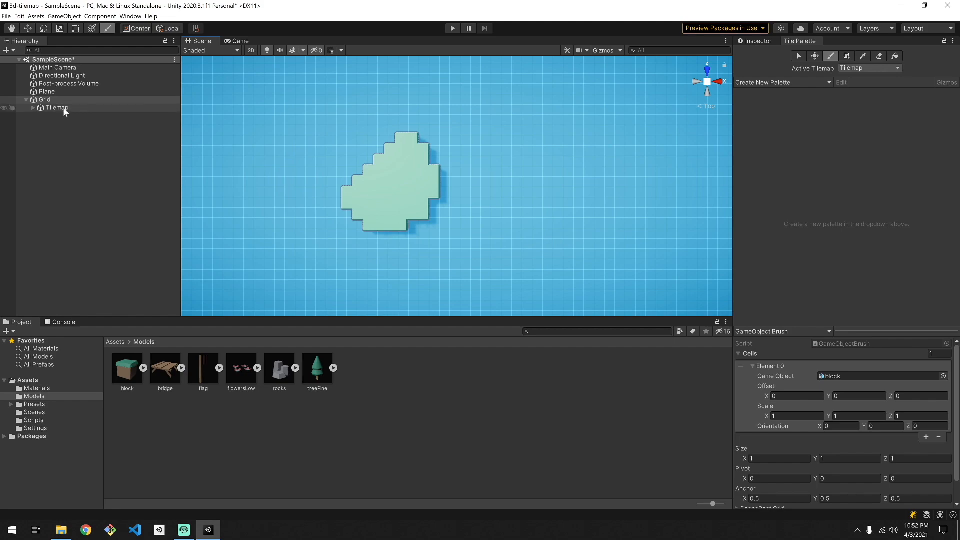
# Step: Rename Tilemap to Ground 1 and add a new tilemap named Ground 2 under Grid
pyautogui.click(57, 108)
pyautogui.write('Ground 1')
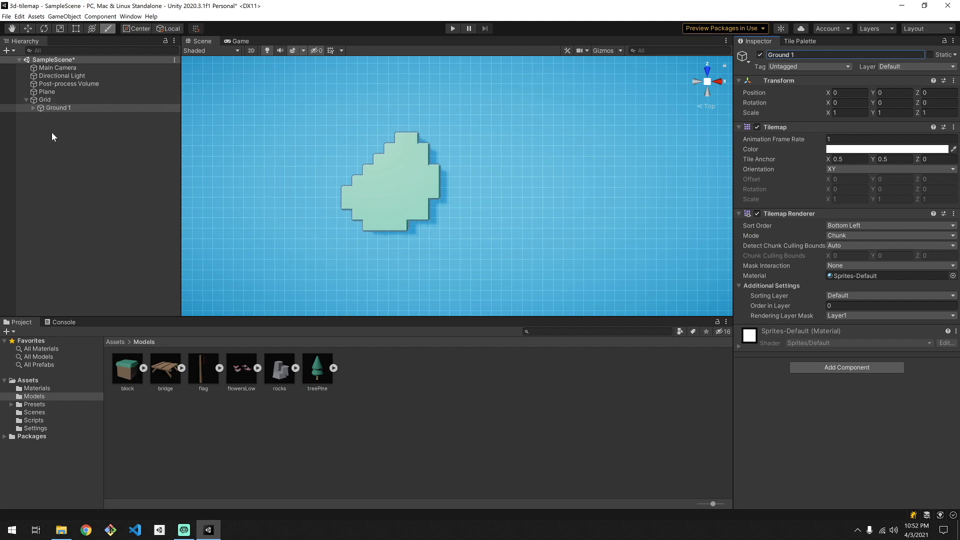
pyautogui.click(44, 99)
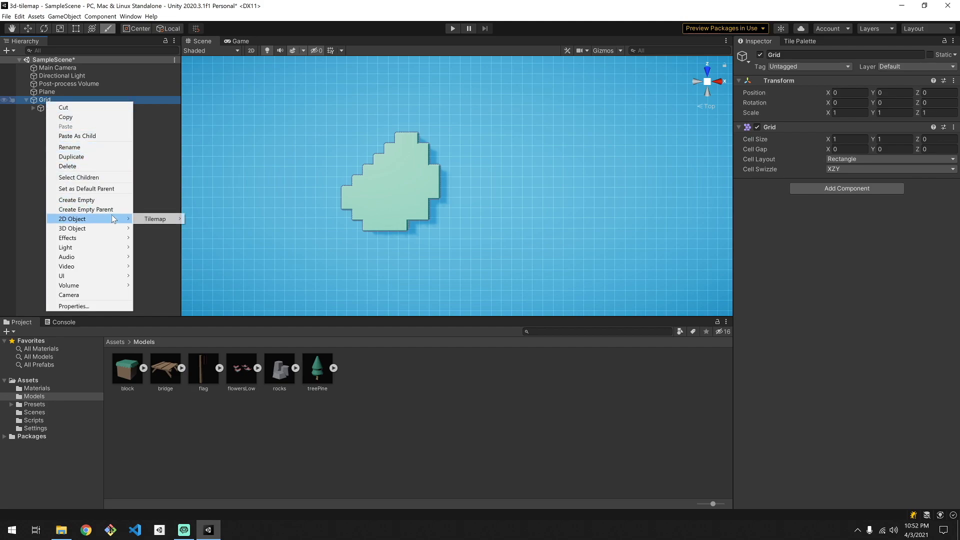
pyautogui.click(155, 218)
pyautogui.write('Ground')
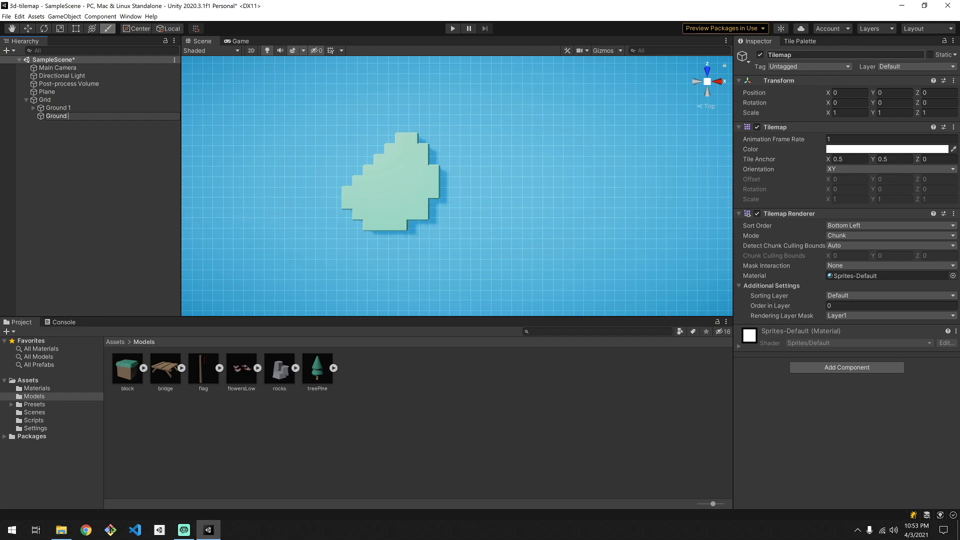
pyautogui.click(800, 41)
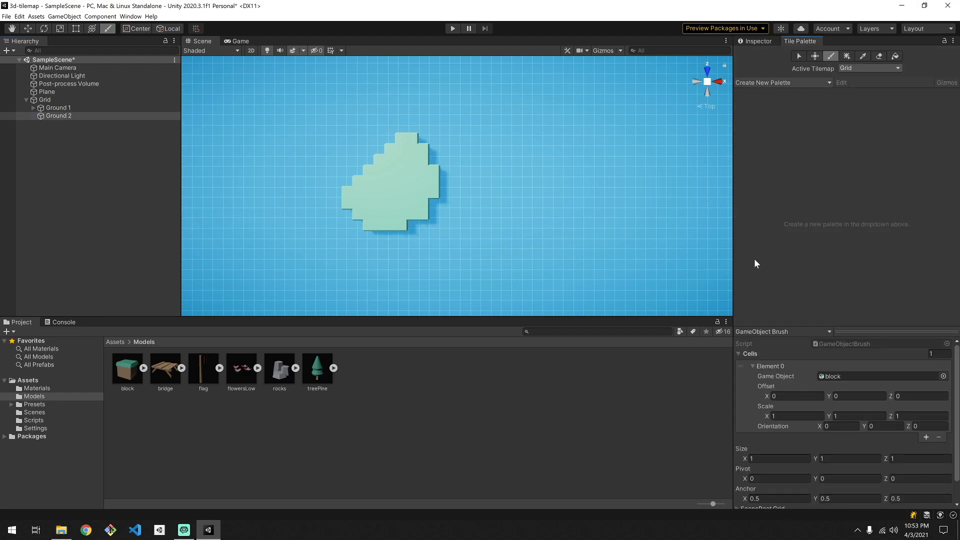
pyautogui.moveTo(239, 387)
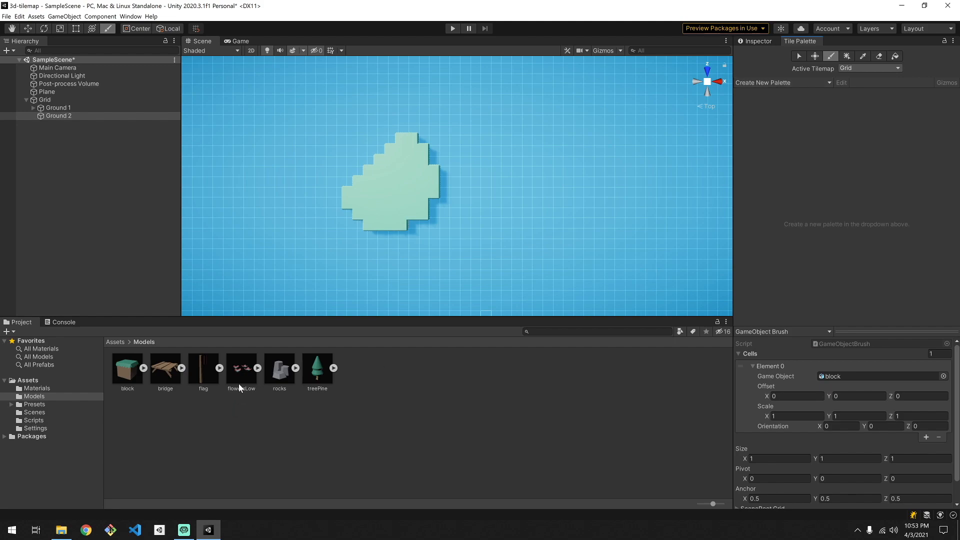
pyautogui.moveTo(242, 383)
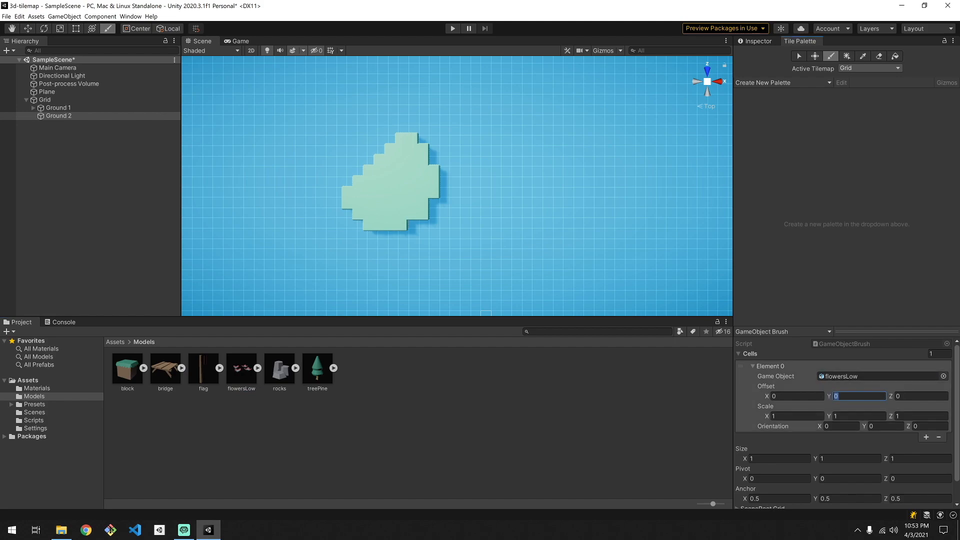
# Step: Set the flowersLow brush's Offset Y to 1 and open the Active Tilemap dropdown
pyautogui.write('1')
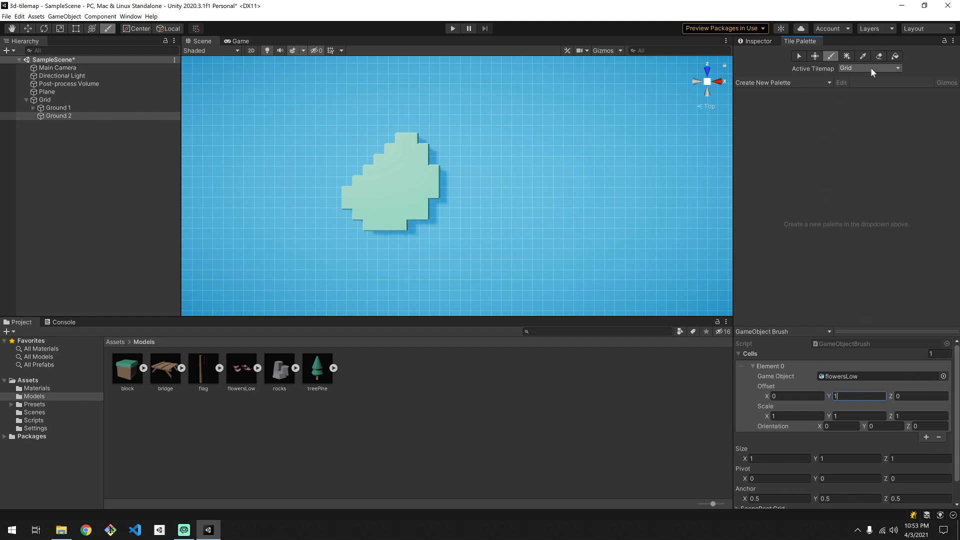
pyautogui.click(869, 68)
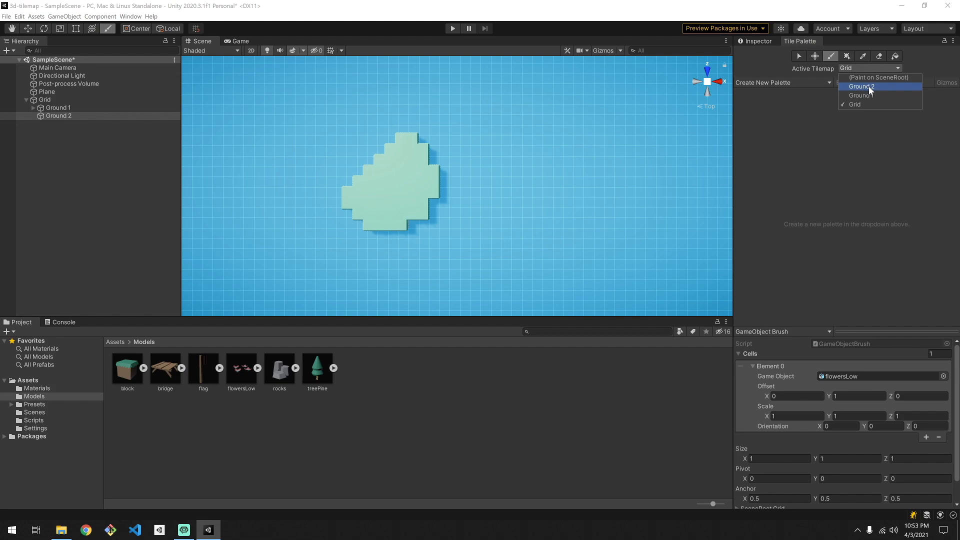
# Step: Make Ground 2 the active tilemap and paint flowers, rocks and pine trees onto the island
pyautogui.click(863, 86)
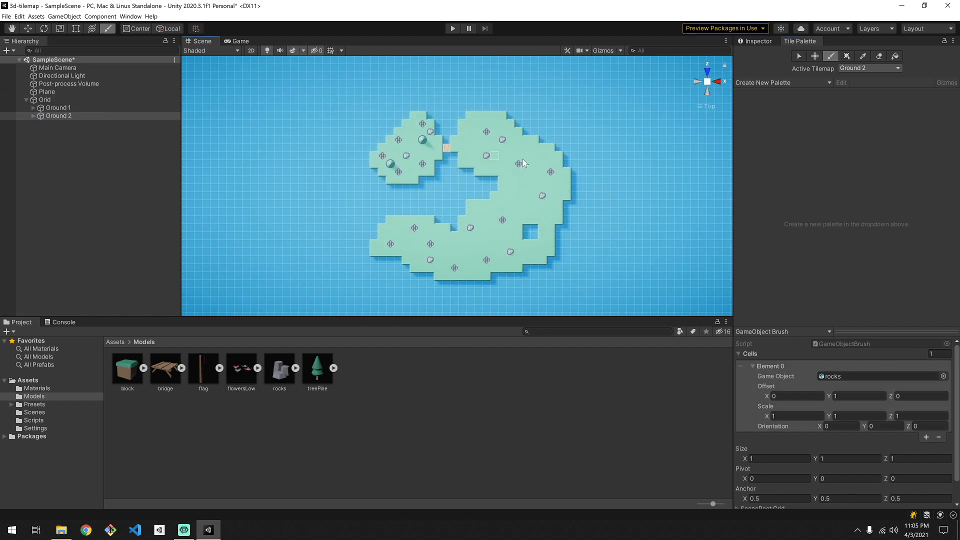
pyautogui.click(317, 368)
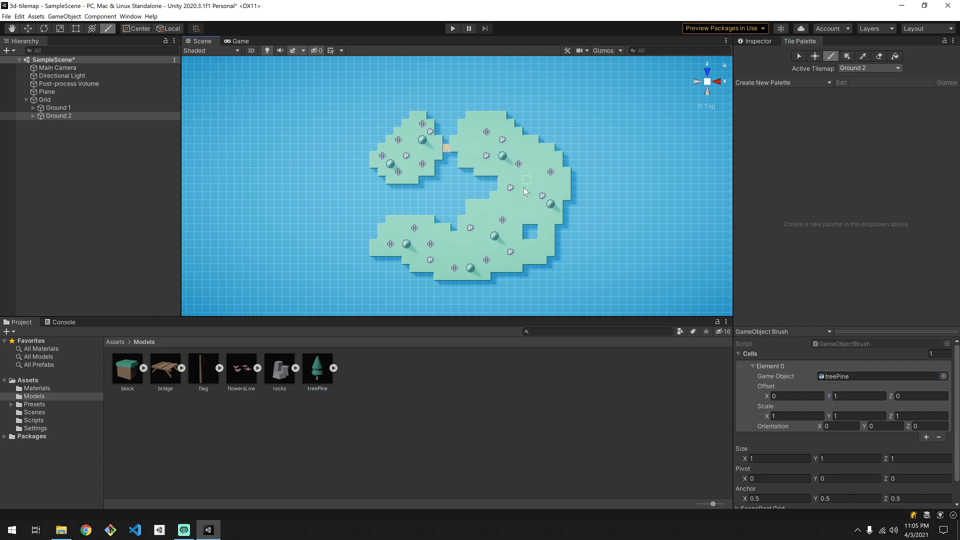
pyautogui.click(241, 367)
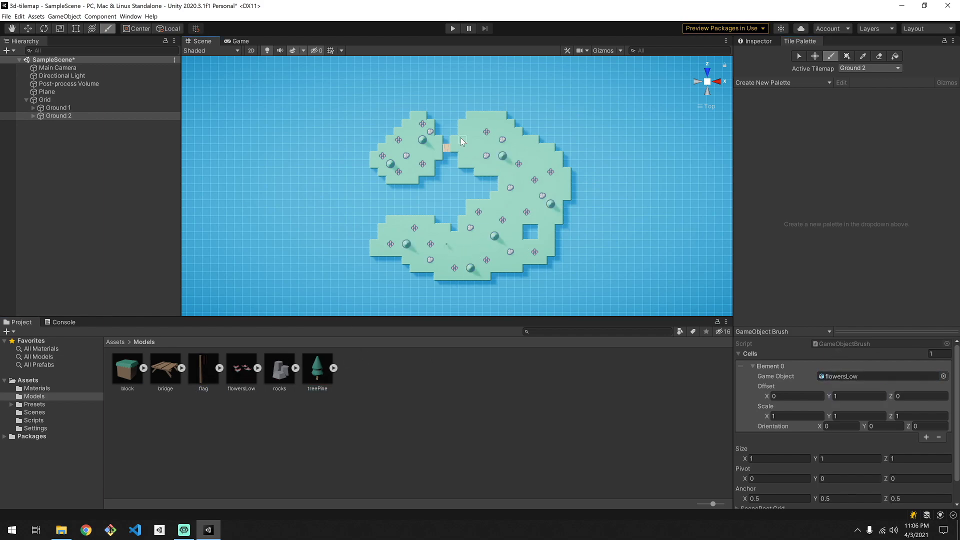